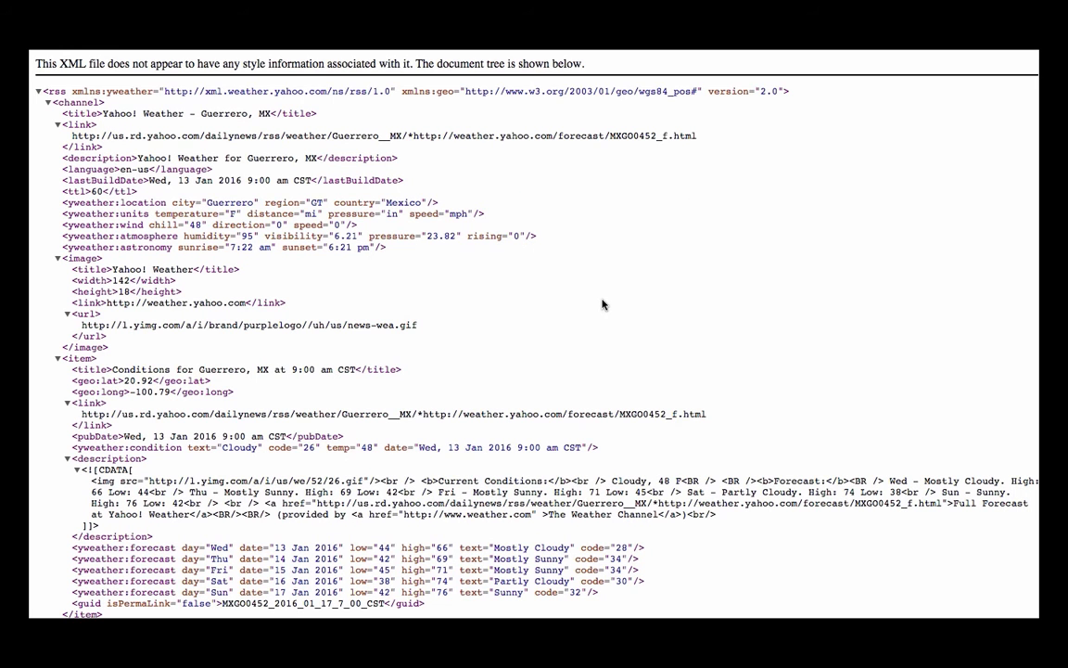
{"action": "mouse_move", "coordinate": [599, 315]}
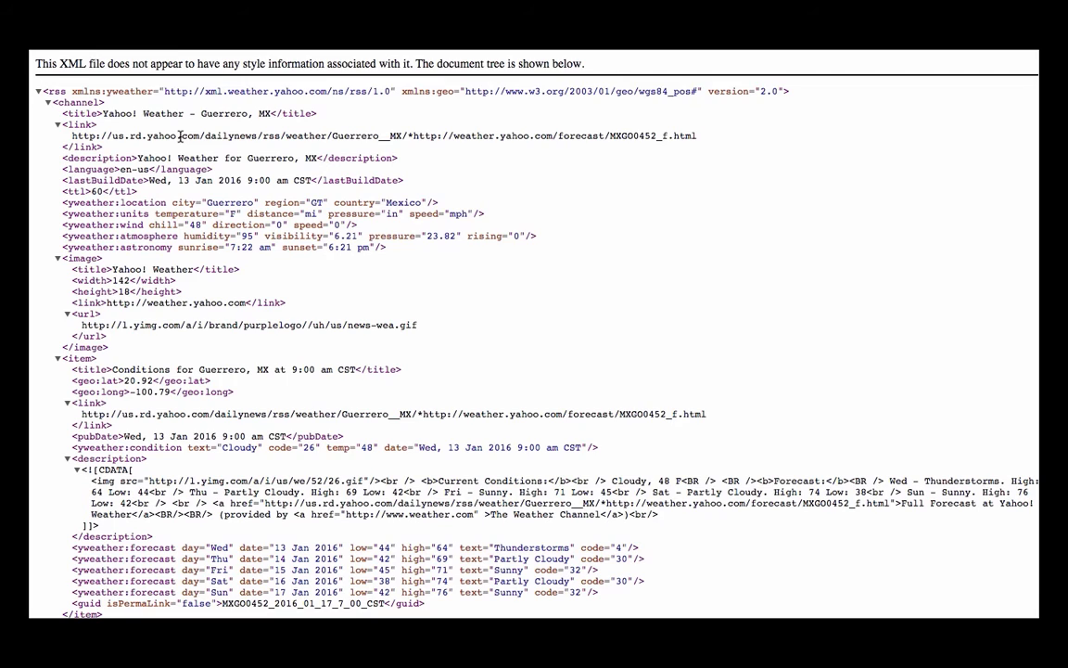
{"action": "mouse_move", "coordinate": [160, 128]}
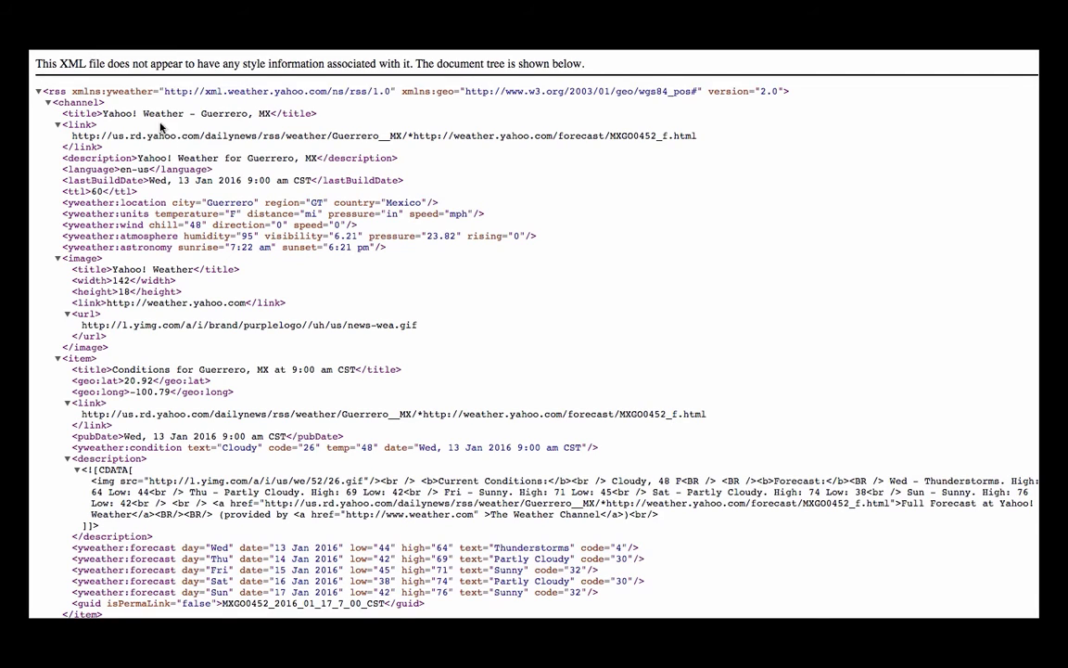
{"action": "mouse_move", "coordinate": [159, 126]}
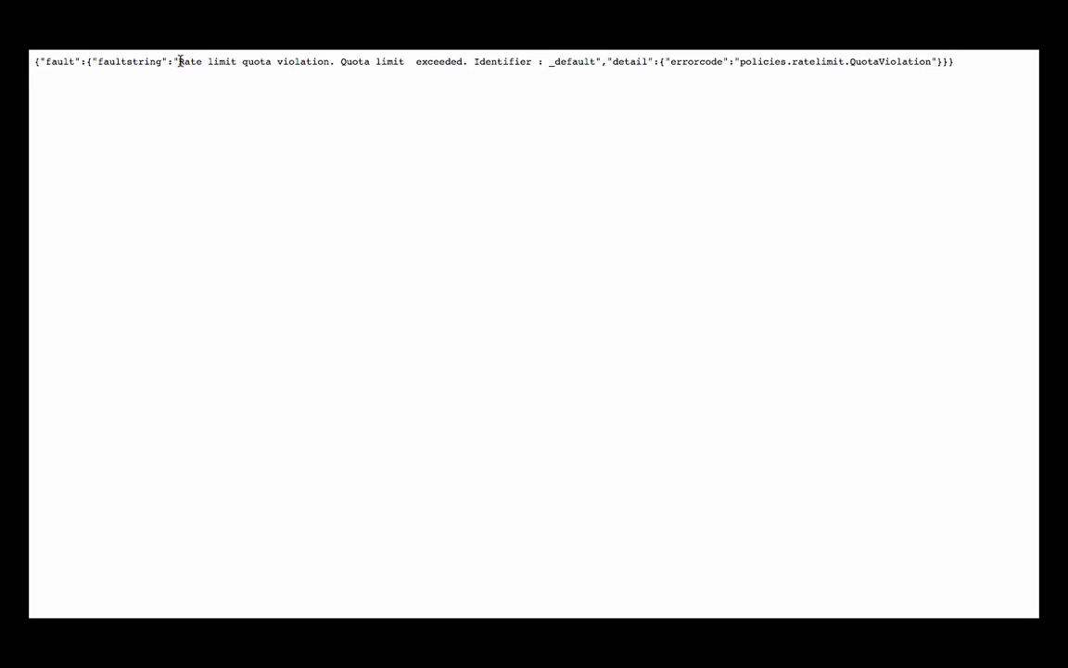
Highlight the rate limit quota violation faultstring returned by the proxy
{"action": "left_click_drag", "start_coordinate": [178, 61], "coordinate": [519, 61]}
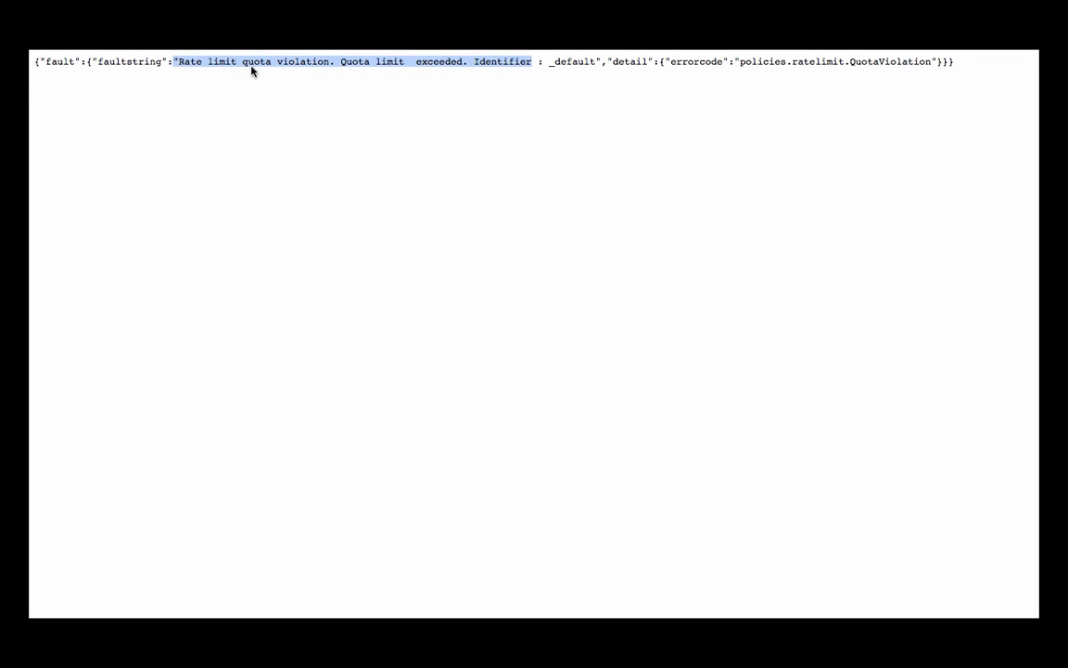
{"action": "mouse_move", "coordinate": [391, 65]}
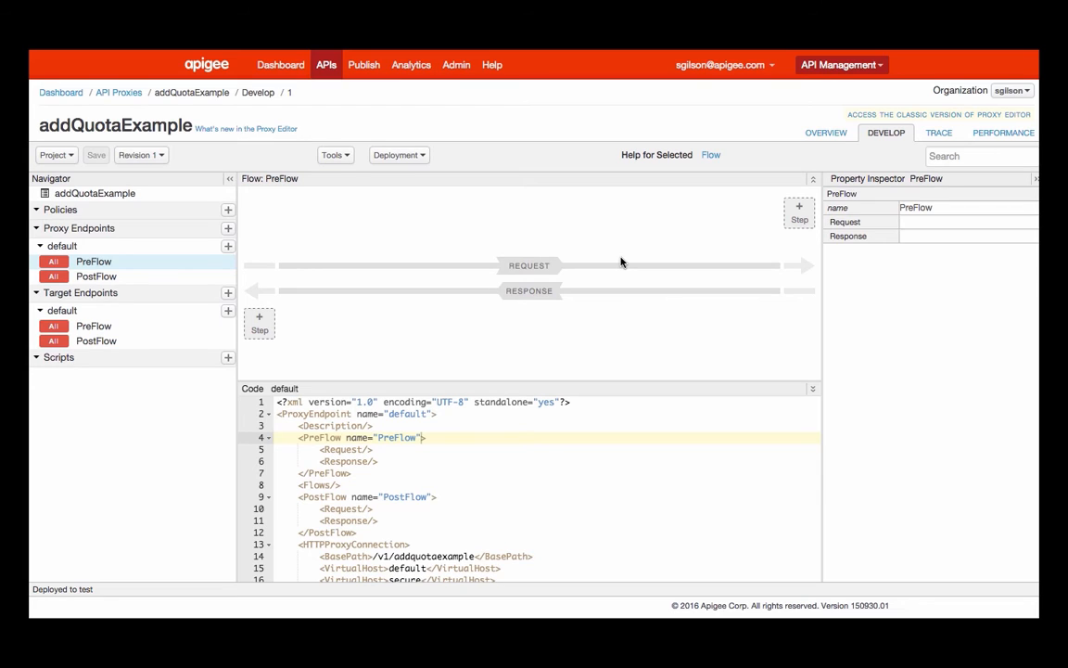
{"action": "mouse_move", "coordinate": [794, 217]}
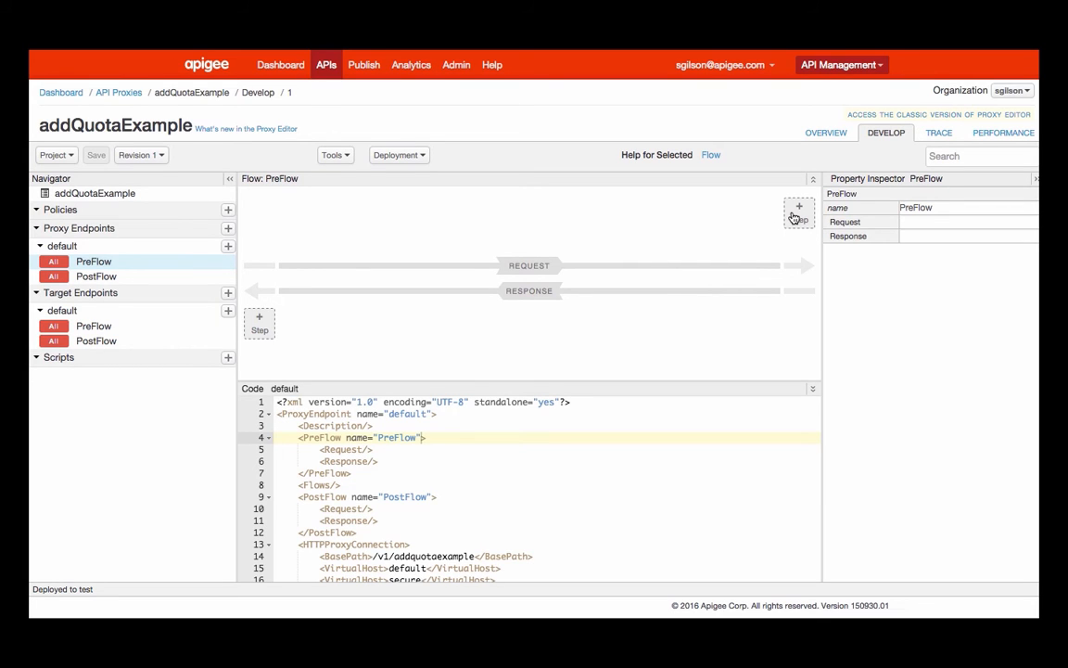
Add a Quota policy named Quota-1 as a new step in the request PreFlow
{"action": "left_click", "coordinate": [260, 319]}
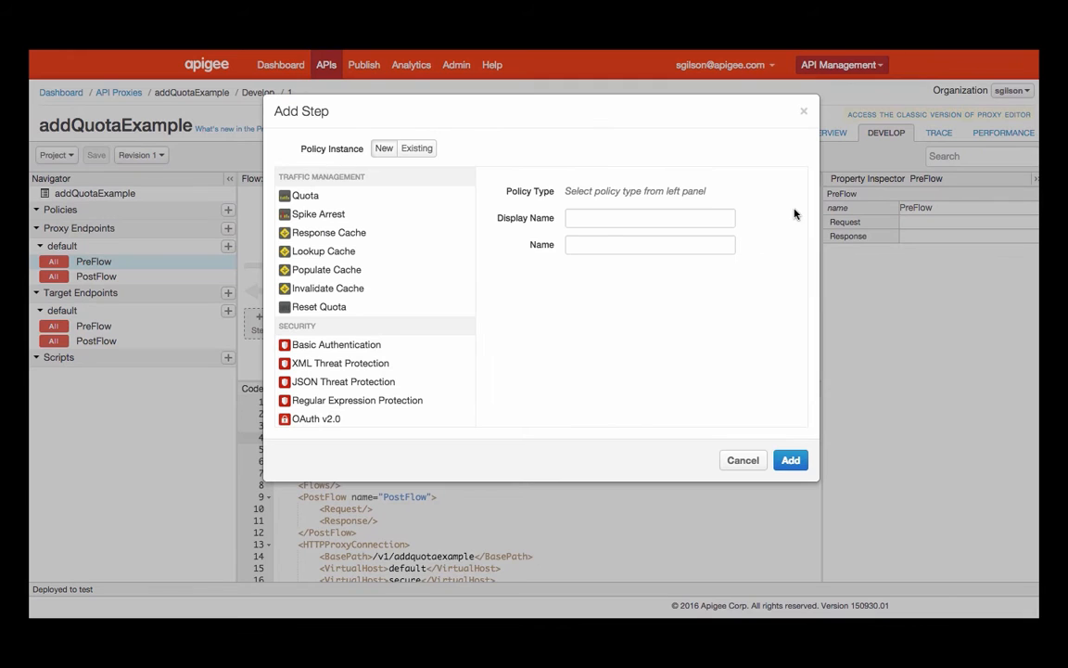
{"action": "left_click", "coordinate": [304, 195]}
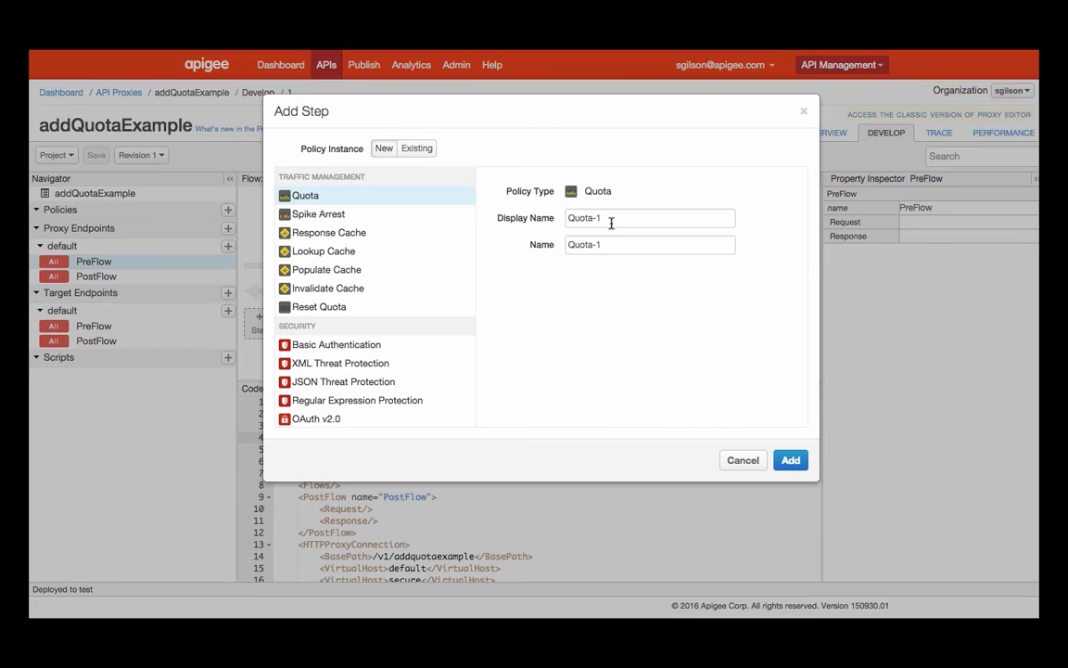
{"action": "mouse_move", "coordinate": [654, 244]}
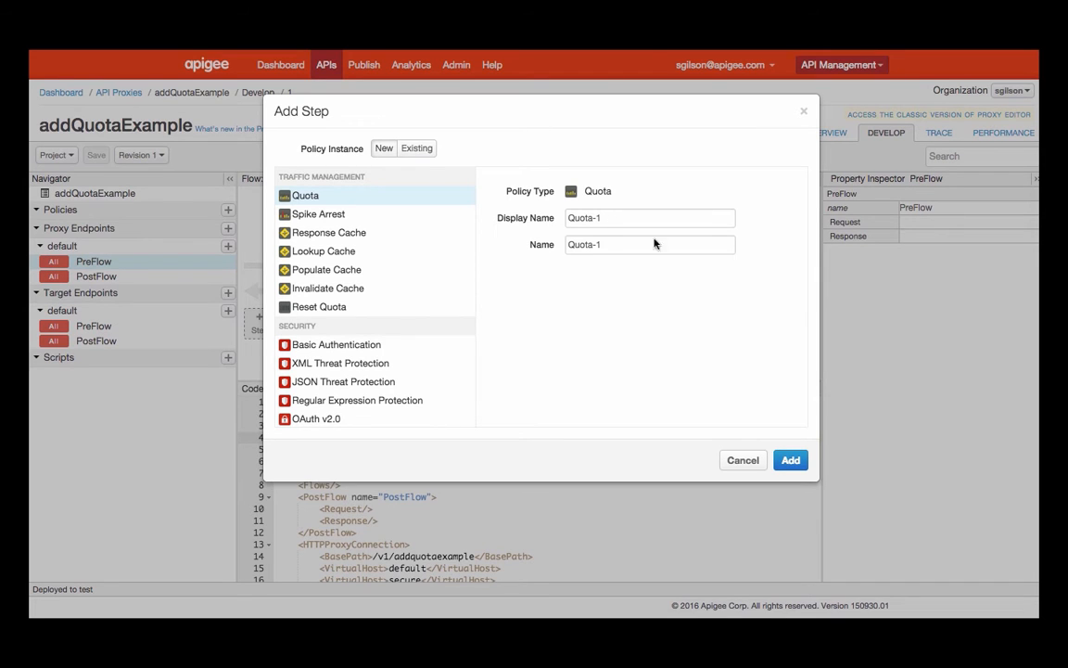
{"action": "left_click", "coordinate": [790, 459]}
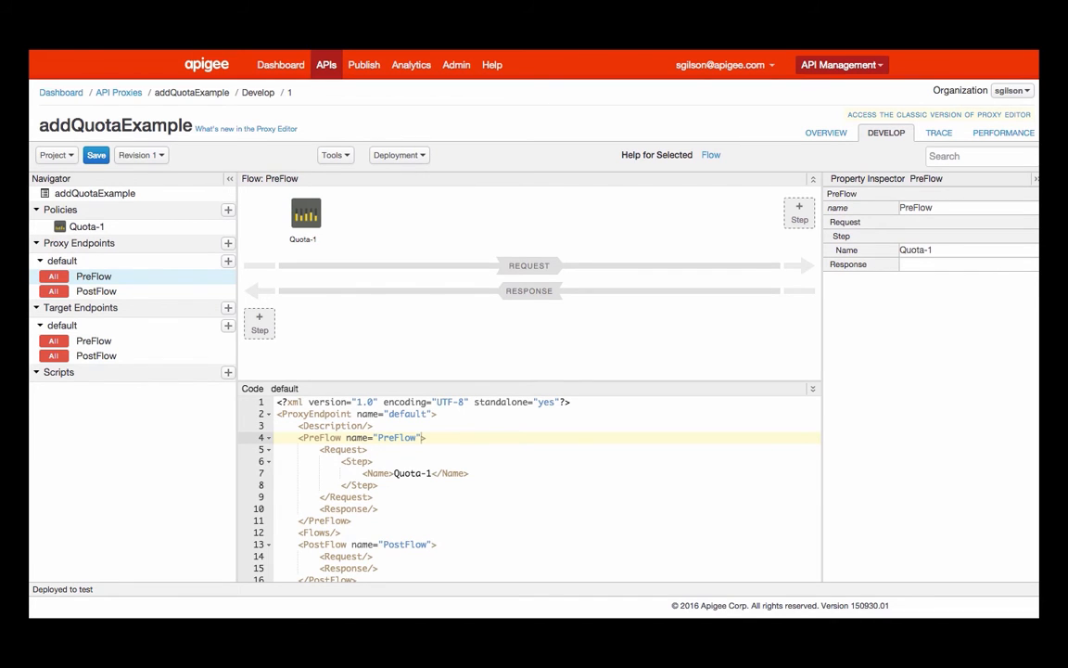
View Quota-1's XML showing a one-interval time unit and allow count 100
{"action": "left_click", "coordinate": [304, 211]}
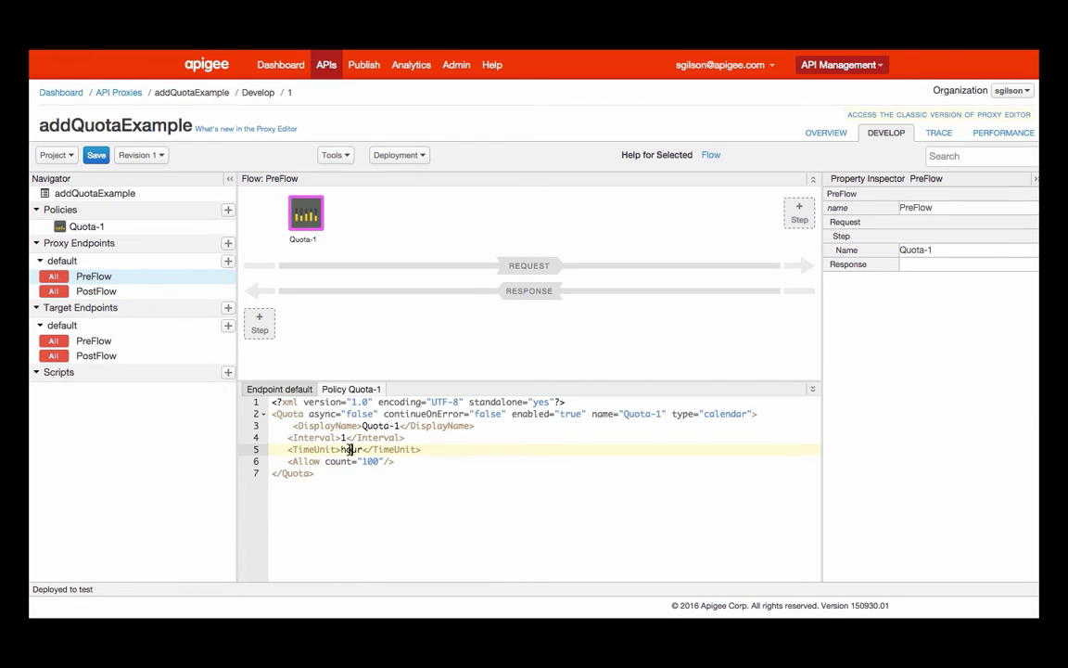
{"action": "mouse_move", "coordinate": [176, 196]}
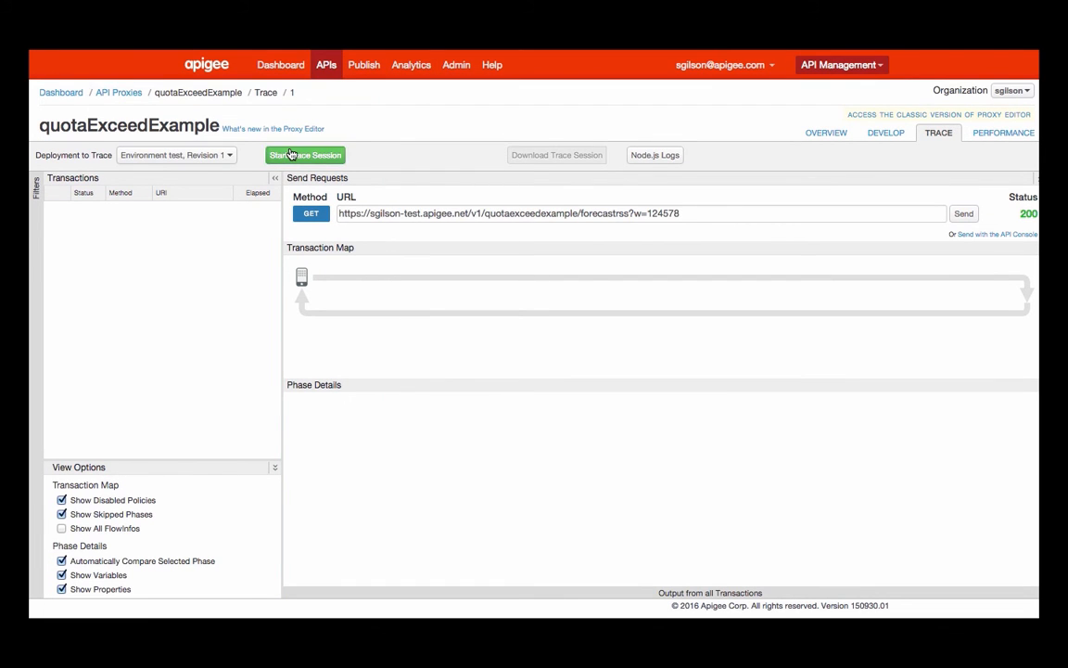
Trace a forecast request and view the quota variables: allowed count 2, available 1
{"action": "left_click", "coordinate": [304, 156]}
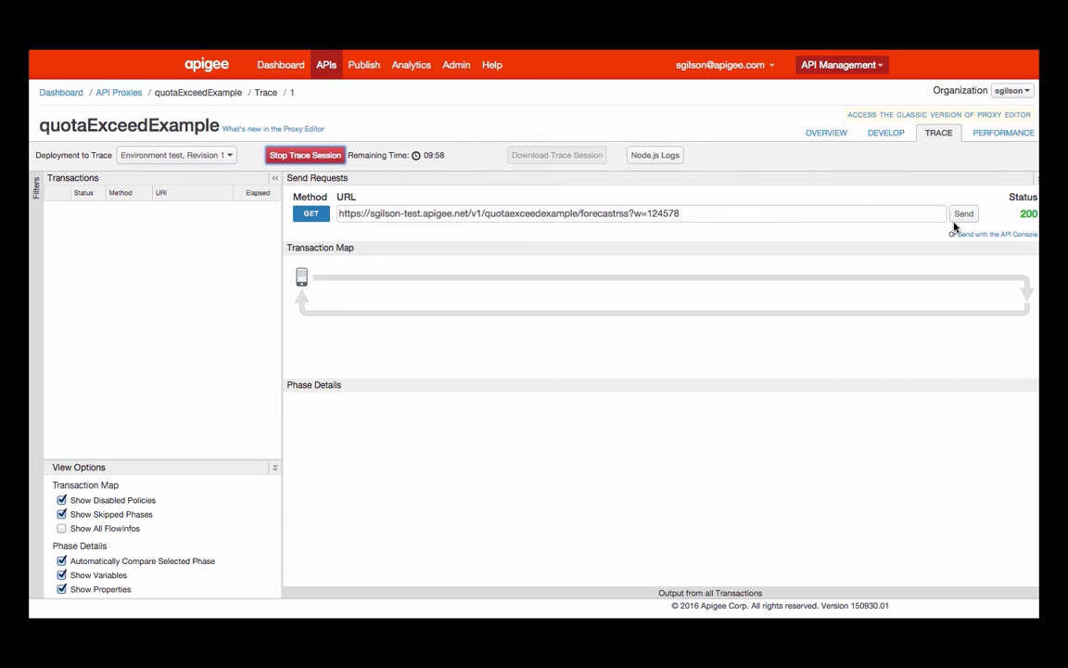
{"action": "left_click", "coordinate": [964, 214]}
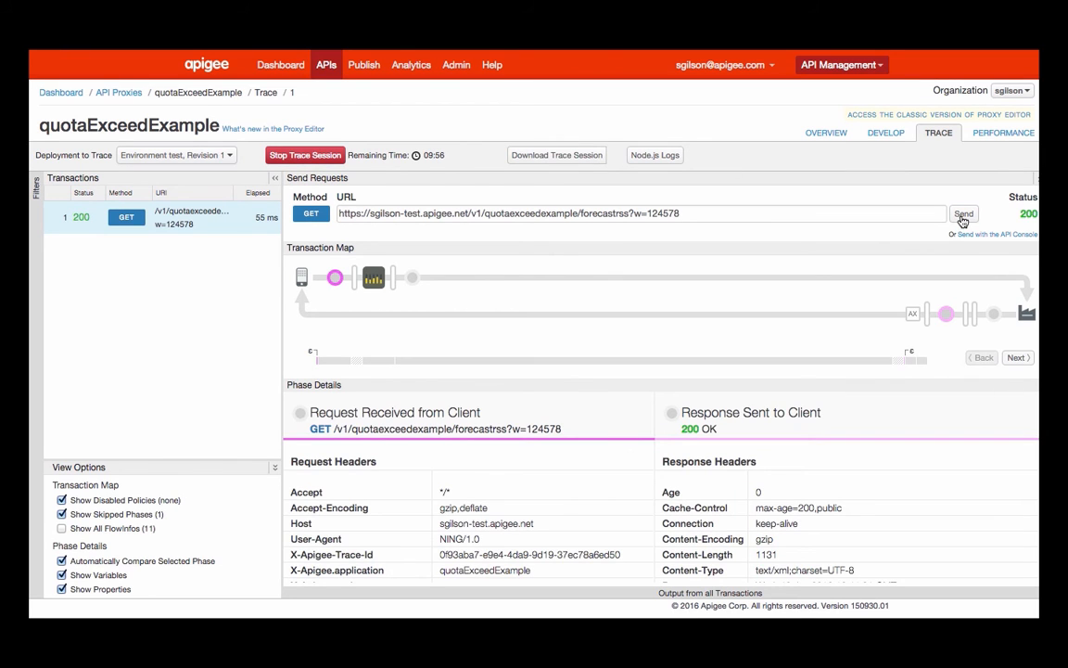
{"action": "left_click", "coordinate": [371, 278]}
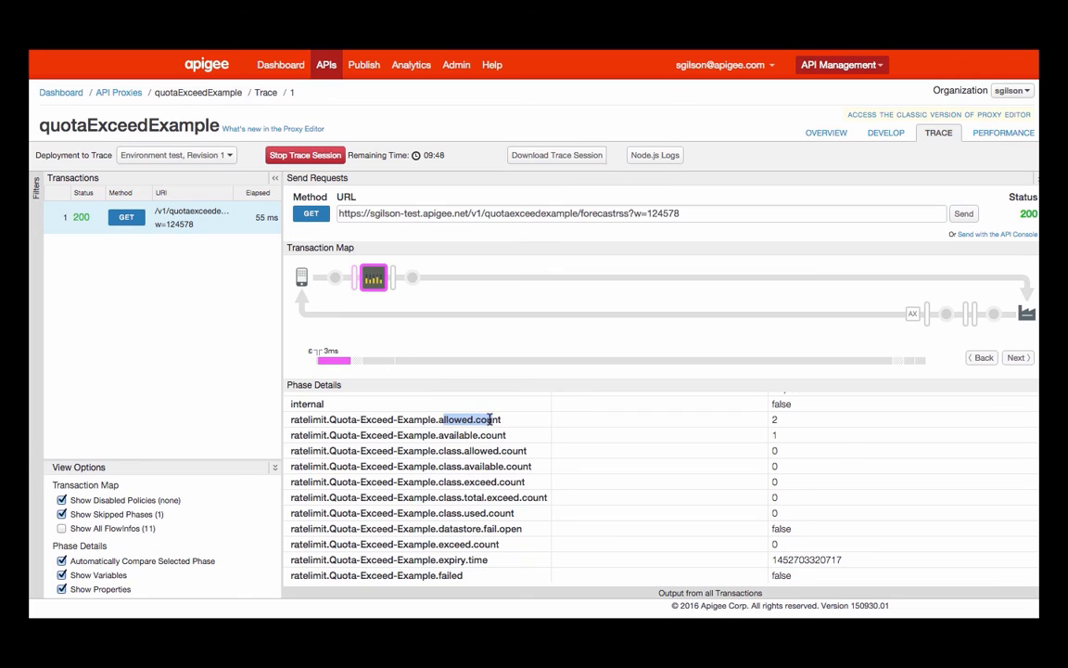
{"action": "mouse_move", "coordinate": [786, 422]}
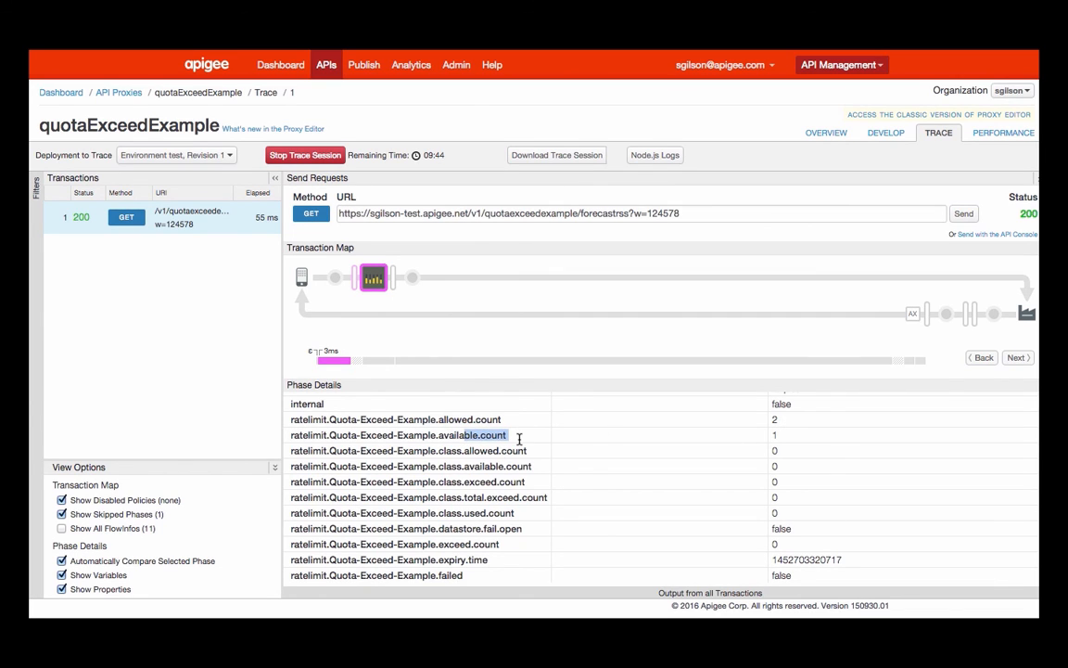
{"action": "mouse_move", "coordinate": [790, 441]}
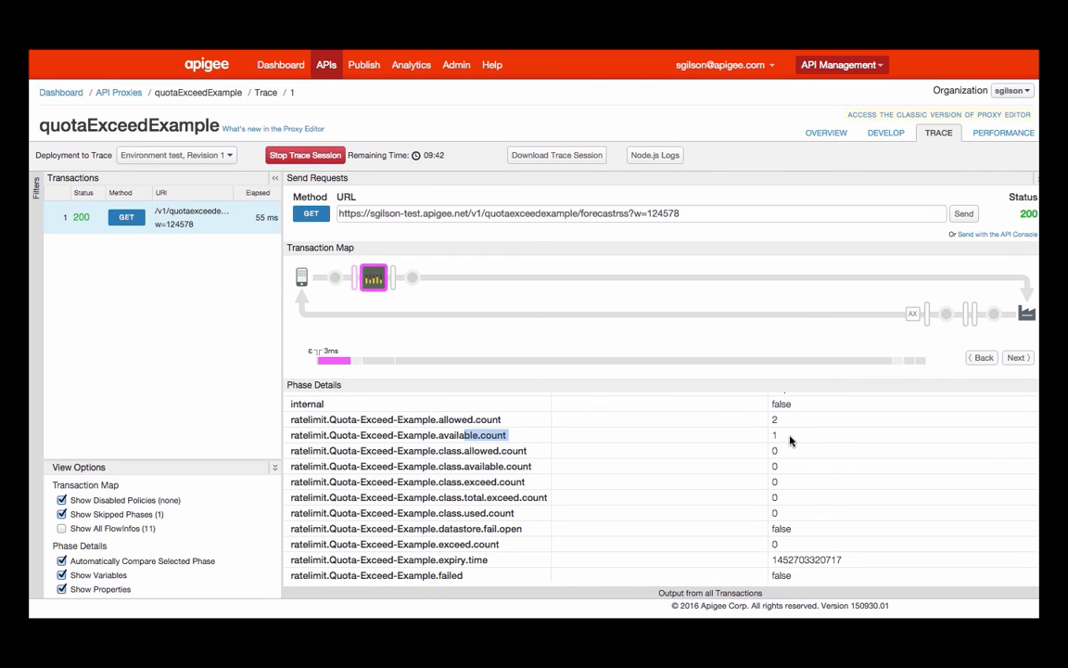